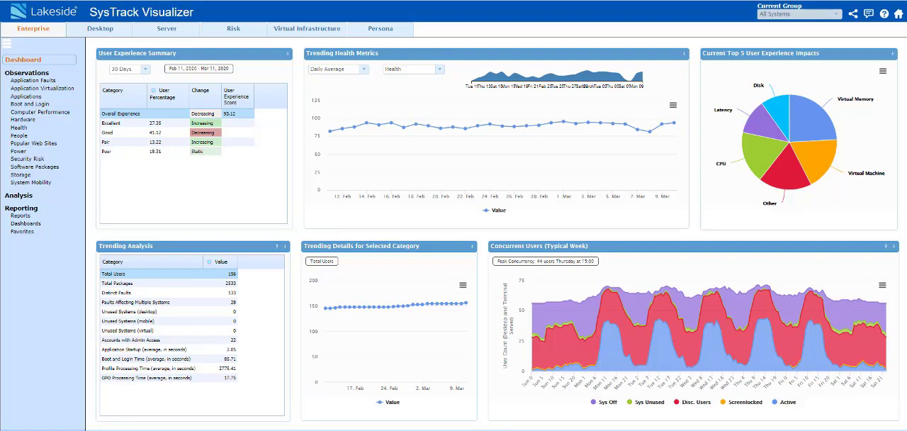
{"action": "mouse_move", "coordinate": [724, 245]}
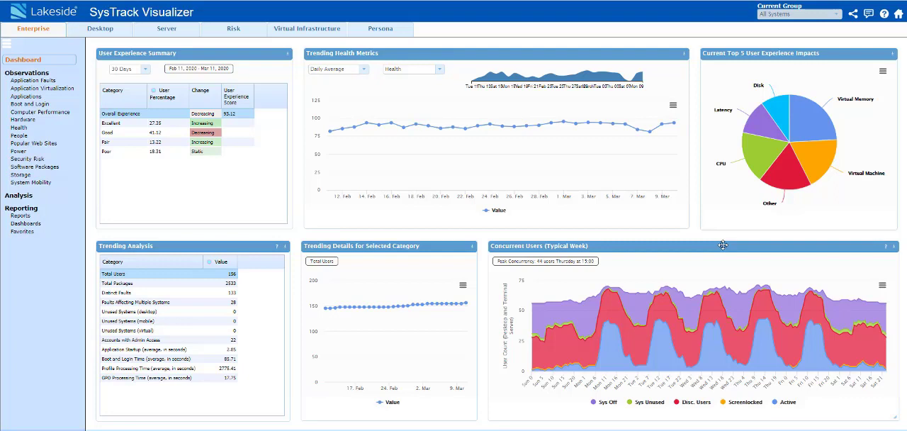
Step: Open the Software Packages observation from the Enterprise sidebar
{"action": "left_click", "coordinate": [35, 166]}
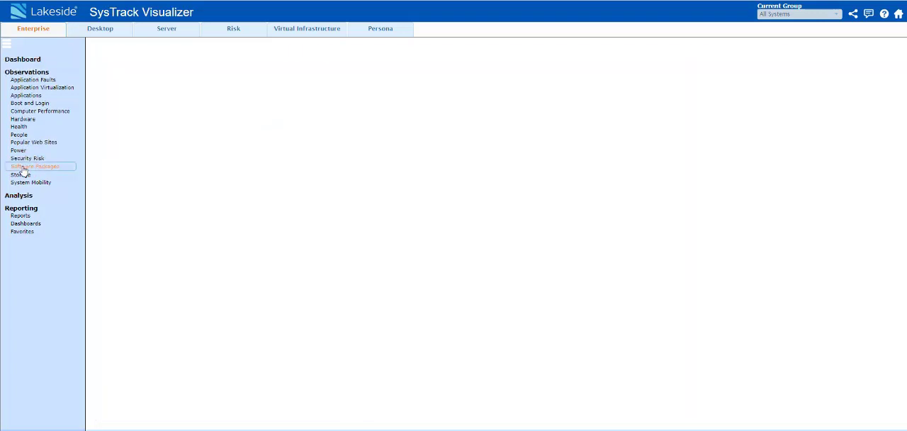
Step: Switch to the Desktop tab and show Computer Performance observations for 46 computers
{"action": "left_click", "coordinate": [35, 165]}
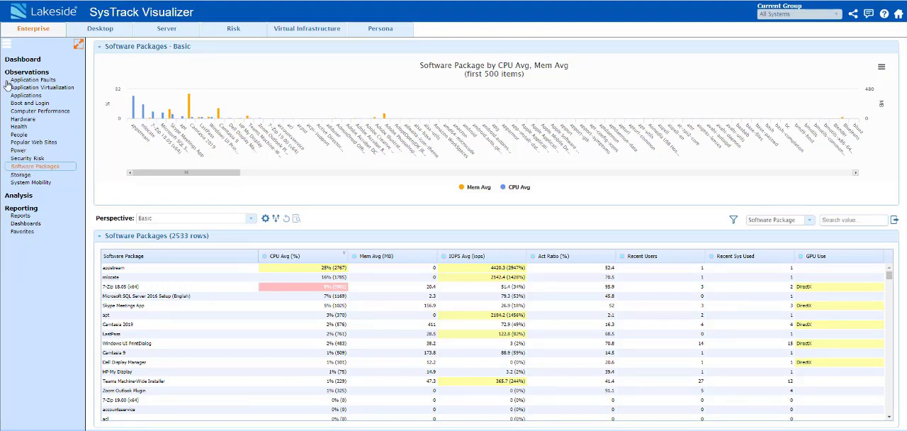
{"action": "left_click", "coordinate": [39, 112]}
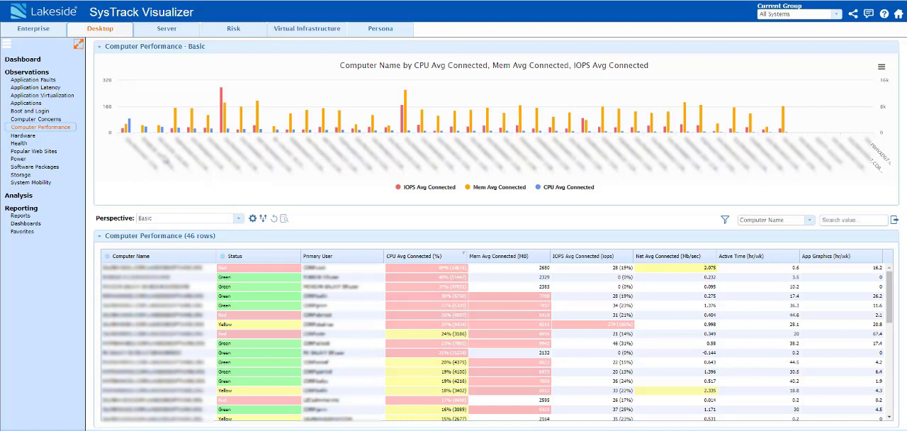
Step: Show the Desktop System Mobility observations listing 43 computers with network counts
{"action": "left_click", "coordinate": [31, 183]}
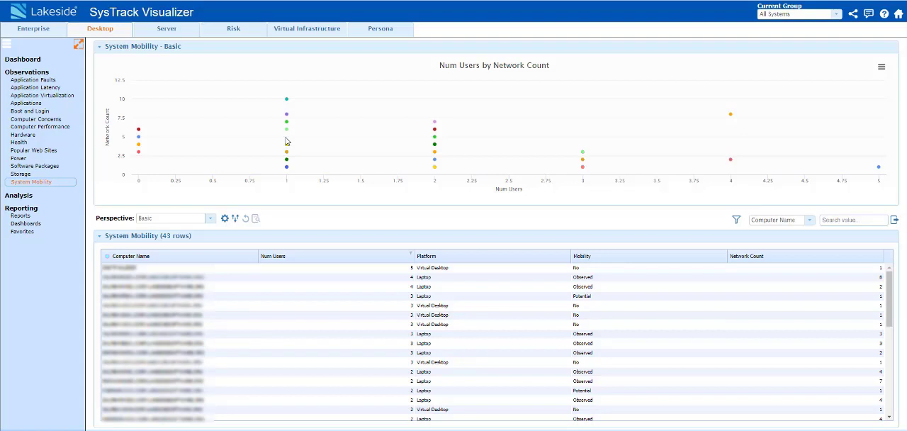
Step: Switch to the Persona tab, which loads Persona Critical Applications by default
{"action": "left_click", "coordinate": [381, 28]}
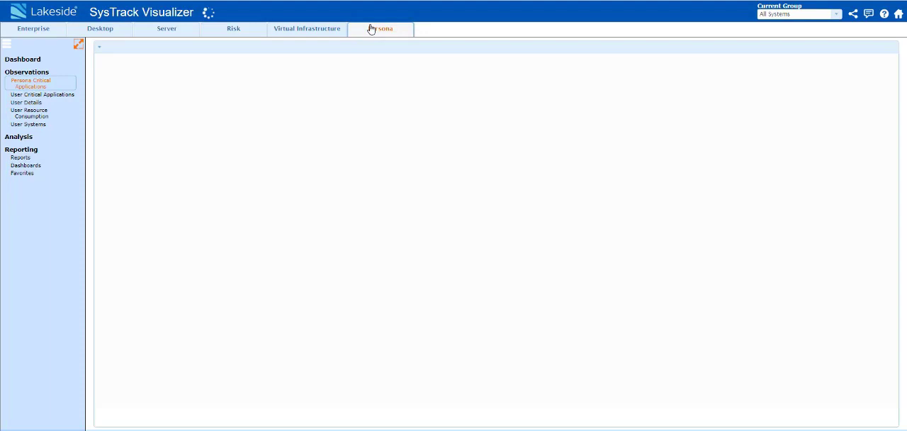
Step: Review the 5-persona critical applications breakdown, then show critical applications per individual user
{"action": "left_click", "coordinate": [381, 28]}
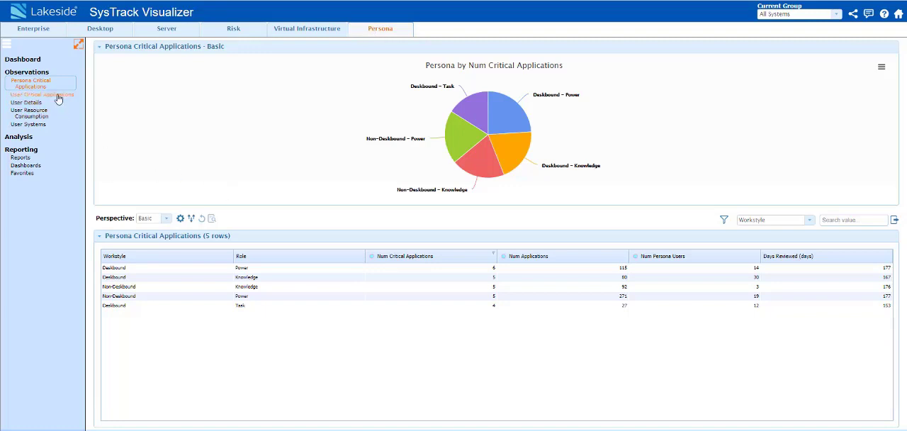
{"action": "left_click", "coordinate": [41, 95]}
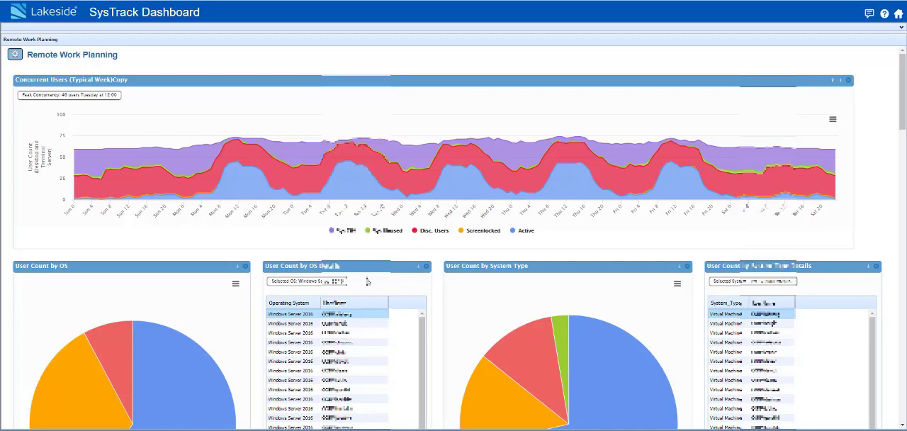
{"action": "mouse_move", "coordinate": [298, 288]}
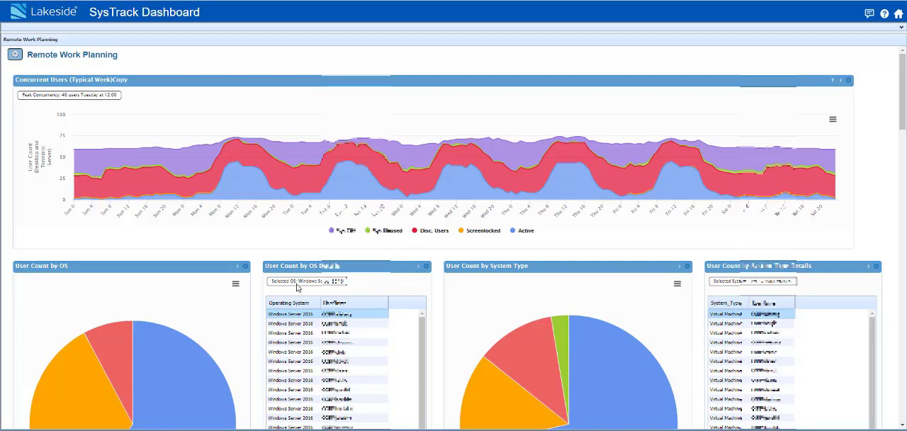
Step: Scroll the Remote Work Planning dashboard down to the User Count by System Type and OS charts
{"action": "scroll", "scroll_direction": "down", "scroll_amount": 3}
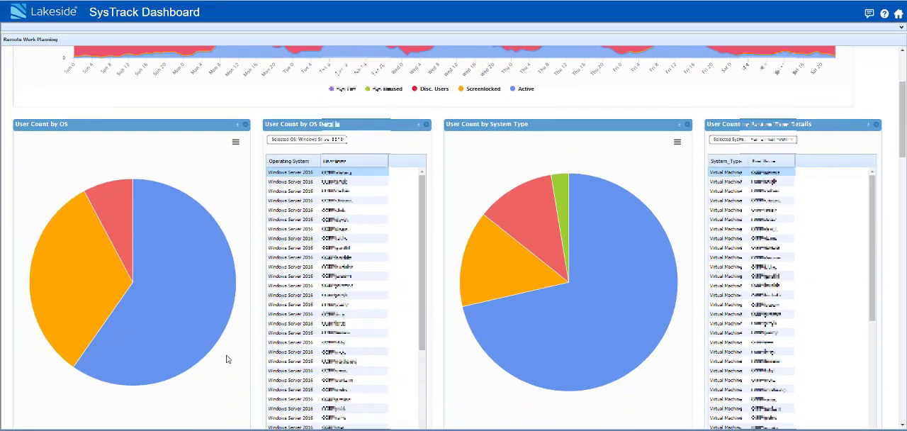
{"action": "scroll", "scroll_direction": "down", "scroll_amount": 3}
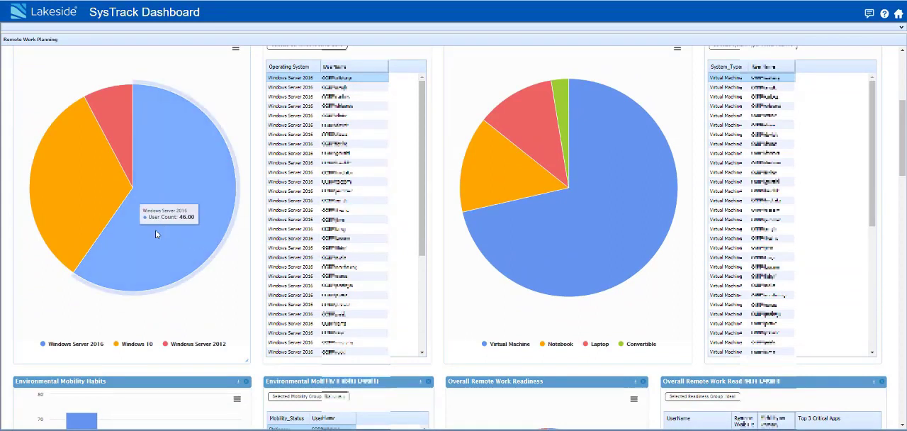
{"action": "mouse_move", "coordinate": [584, 279]}
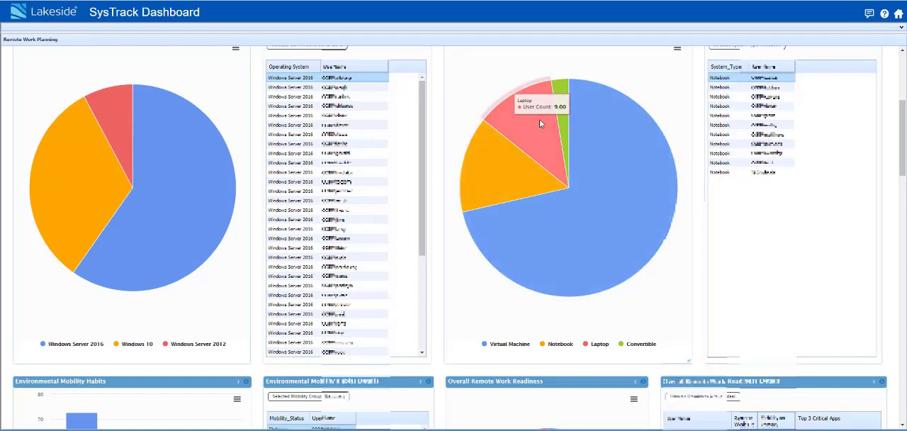
Step: Scroll to Environmental Mobility Habits and readiness, with details listing the 72.73% Stationary users
{"action": "scroll", "scroll_direction": "down", "scroll_amount": 3}
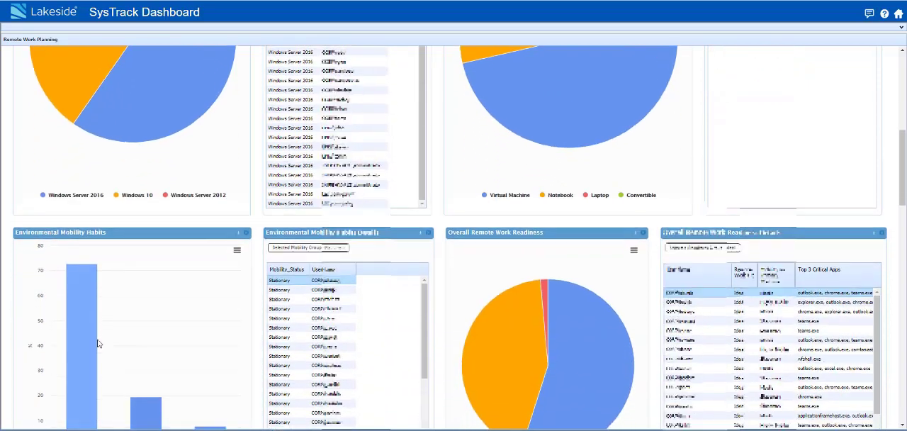
{"action": "scroll", "scroll_direction": "down", "scroll_amount": 3}
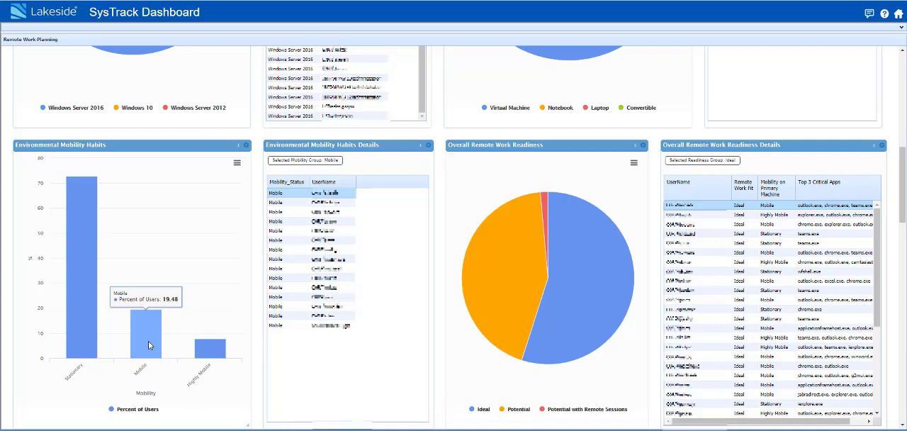
{"action": "mouse_move", "coordinate": [213, 353]}
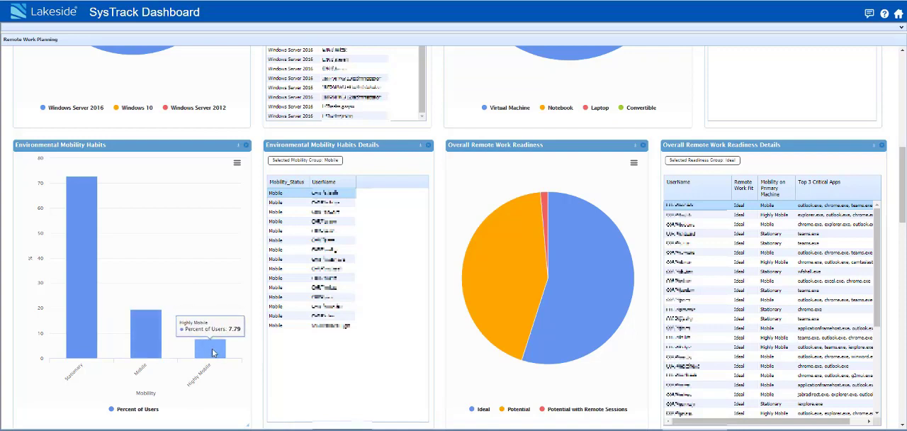
{"action": "mouse_move", "coordinate": [238, 223]}
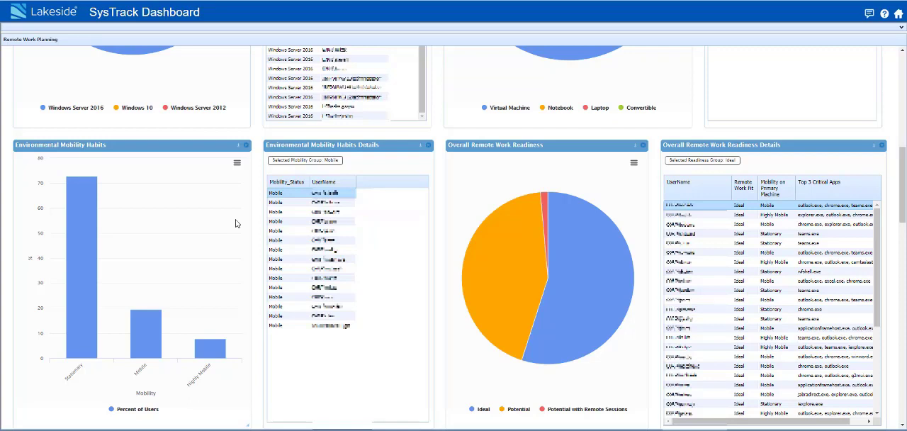
{"action": "mouse_move", "coordinate": [9, 362]}
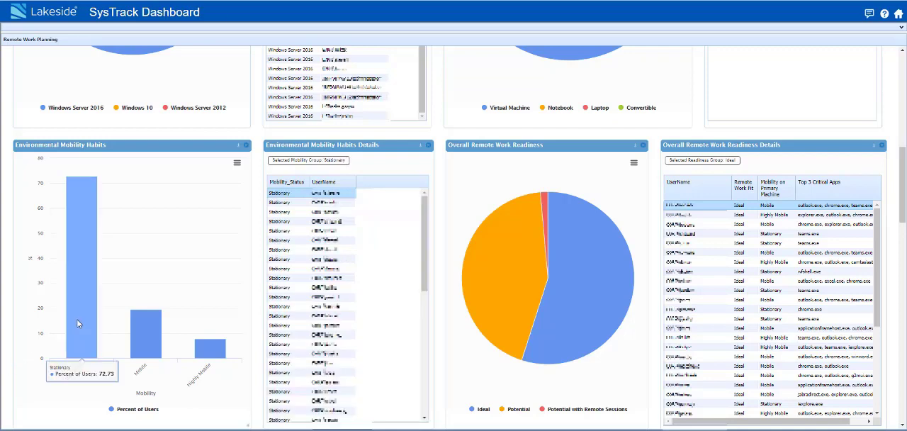
{"action": "mouse_move", "coordinate": [145, 329]}
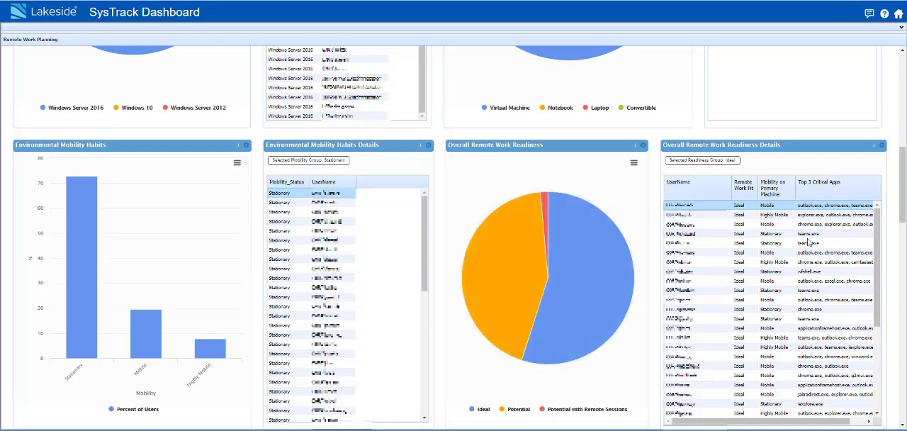
{"action": "mouse_move", "coordinate": [808, 233]}
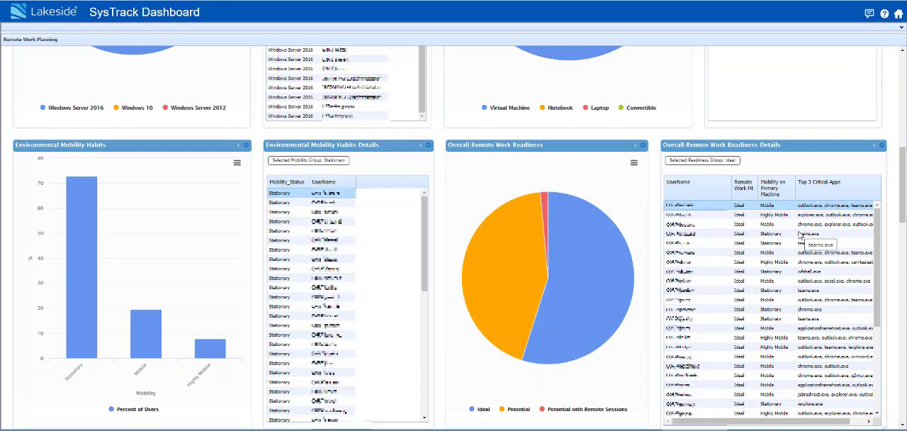
{"action": "mouse_move", "coordinate": [663, 363]}
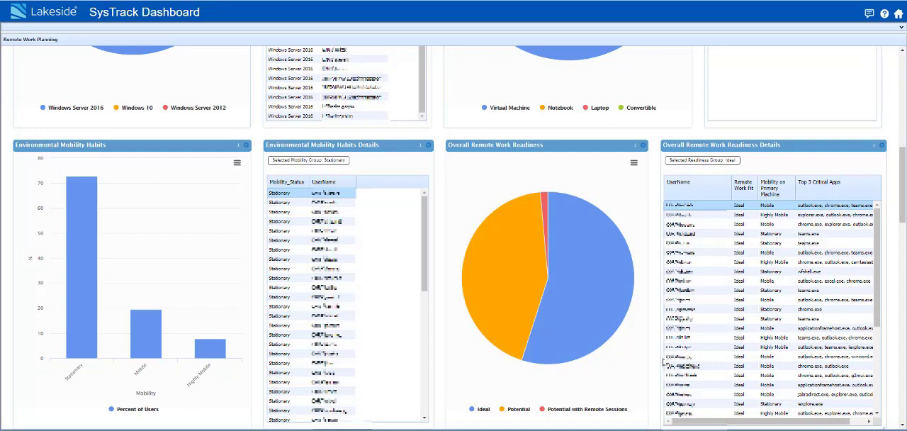
{"action": "scroll", "scroll_direction": "down", "scroll_amount": 3}
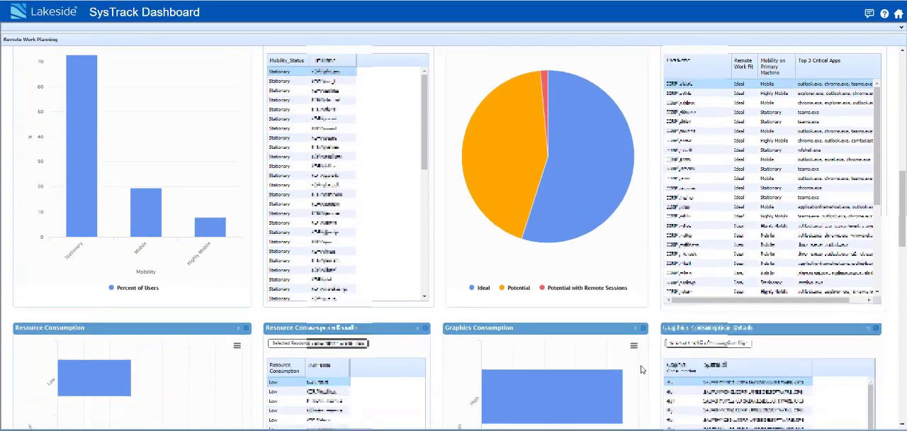
Step: Scroll the dashboard down to the Resource Consumption and Graphics Consumption panels
{"action": "scroll", "scroll_direction": "down", "scroll_amount": 3}
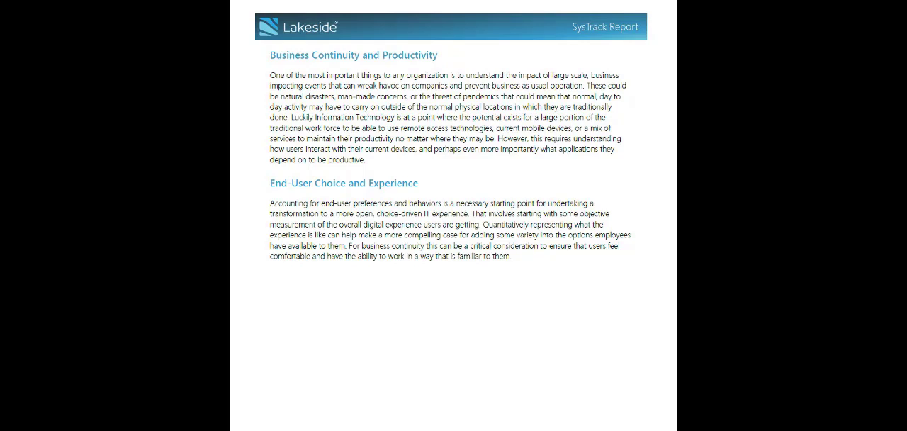
Step: Advance the Remote Work Planning report to its Key Observations and Environmental Summary page
{"action": "key", "text": "Right"}
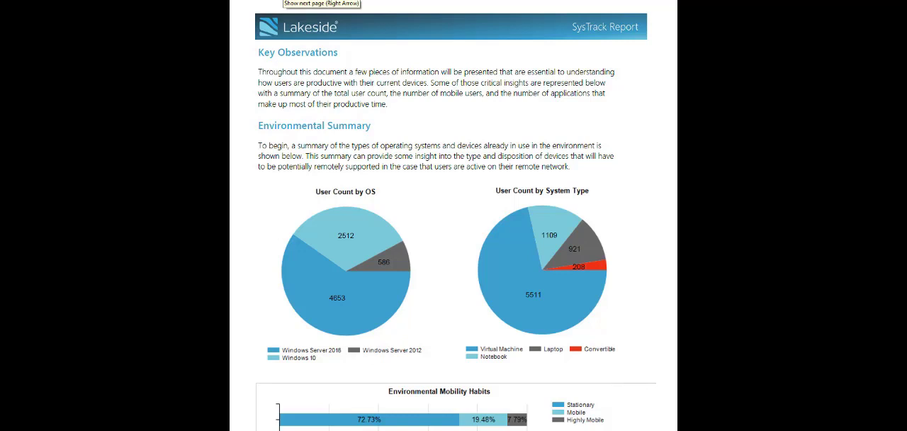
{"action": "mouse_move", "coordinate": [477, 135]}
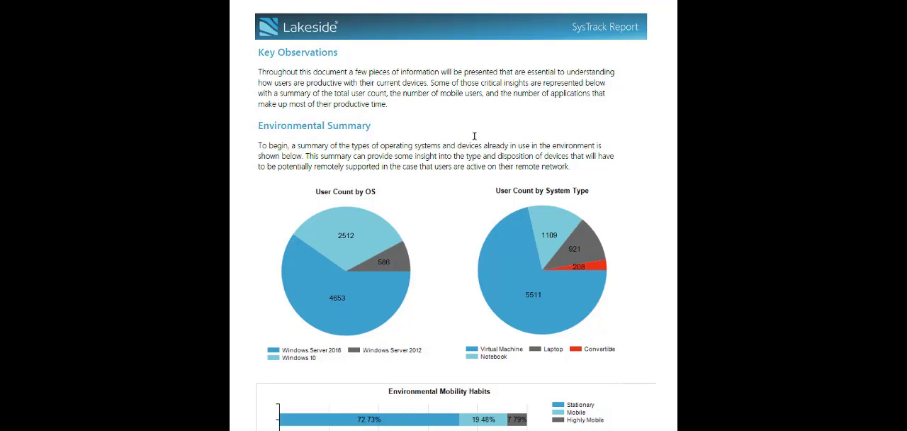
{"action": "mouse_move", "coordinate": [531, 151]}
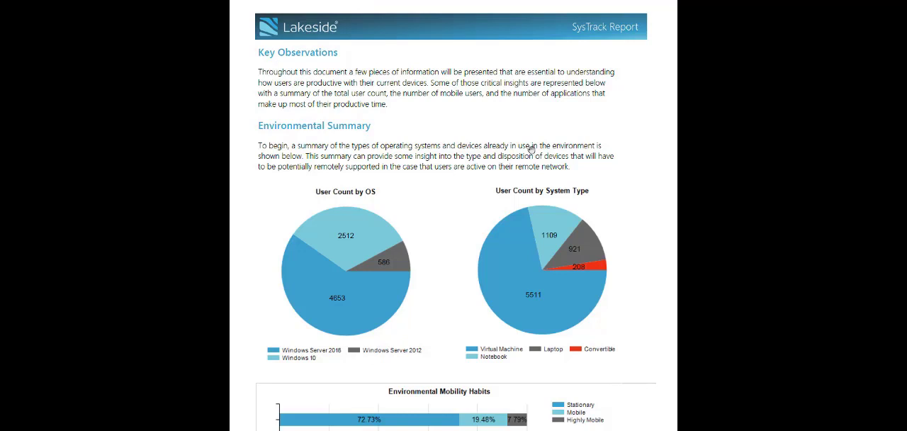
Step: Scroll through the Critical Applications tables to the Resource Planning and Device Usage page
{"action": "scroll", "scroll_direction": "down", "scroll_amount": 3}
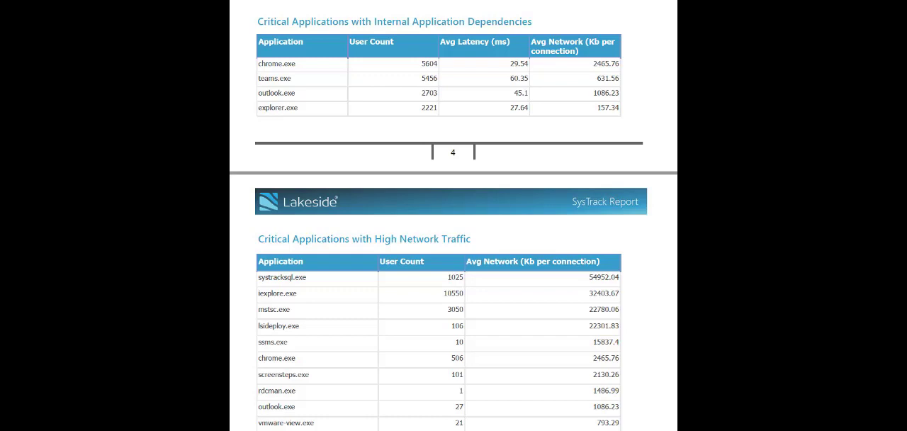
{"action": "scroll", "scroll_direction": "down", "scroll_amount": 3}
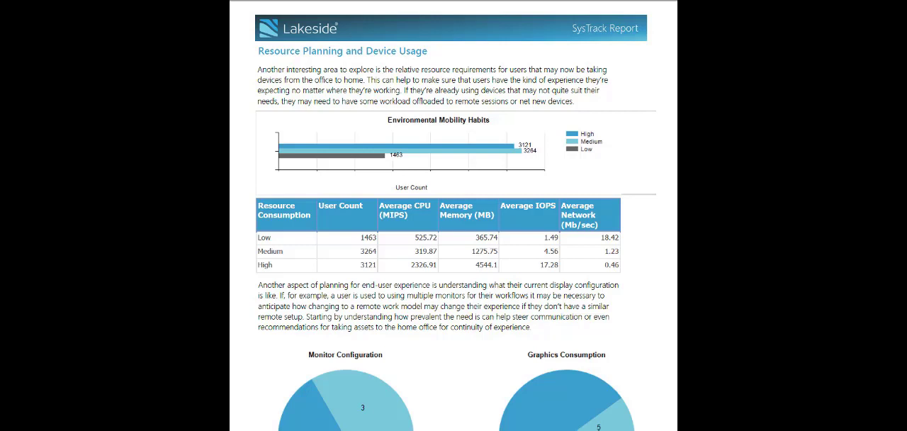
Step: Scroll to the Monitor Configuration (6 and 3) and Graphics Consumption (45 High, 5 Low) charts on page 6
{"action": "scroll", "scroll_direction": "down", "scroll_amount": 3}
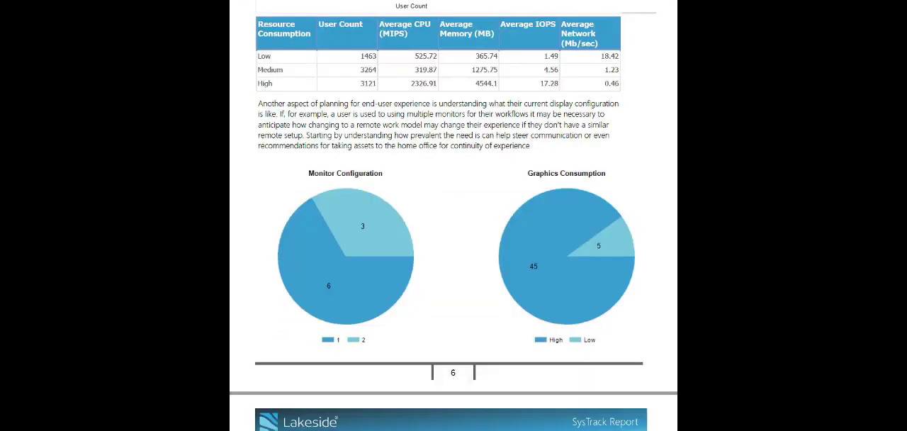